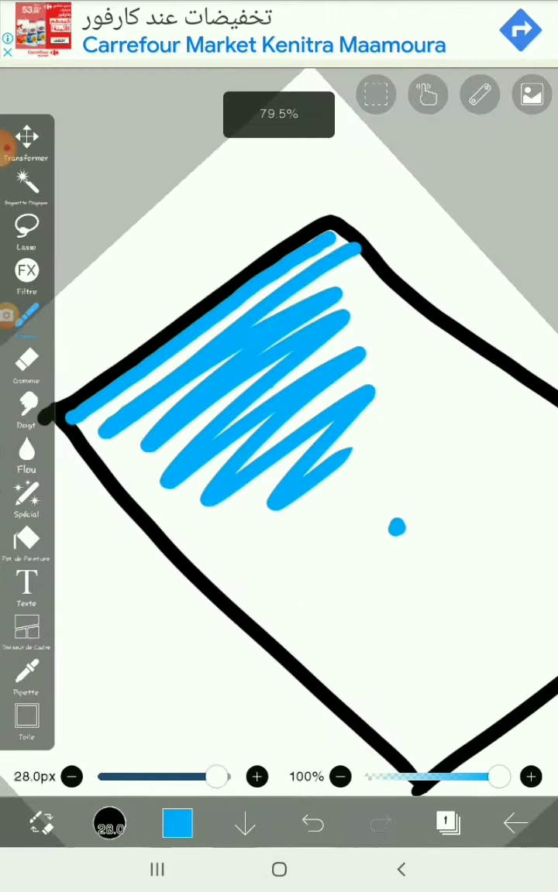
Scribble blue water in the glass bottom and restore the undone waterline stroke.
click(279, 869)
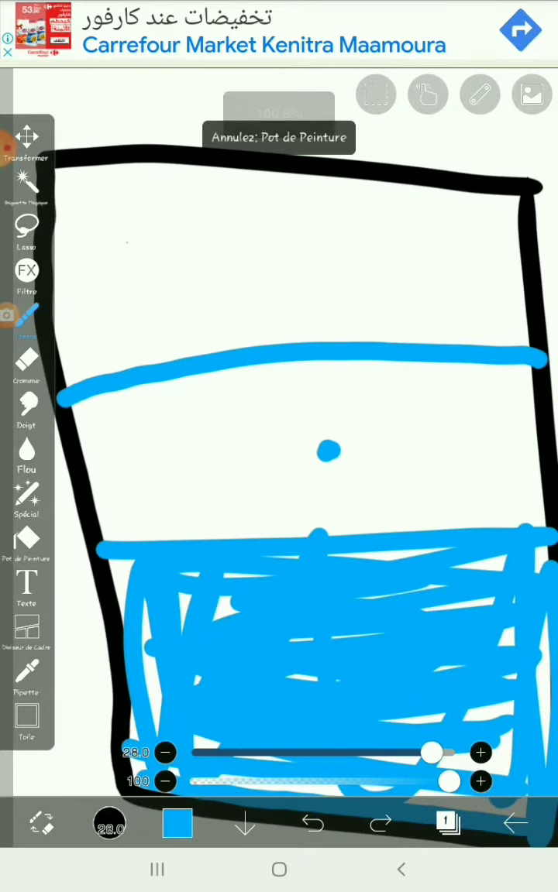
click(380, 822)
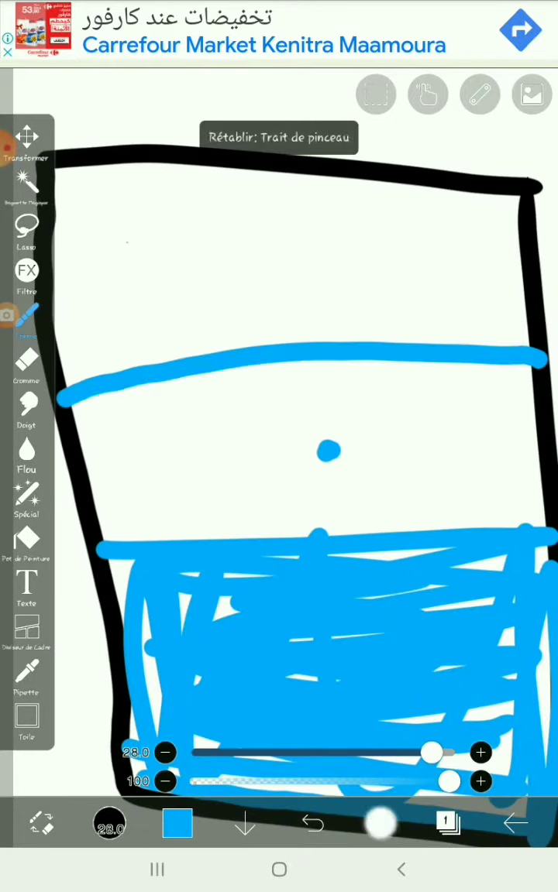